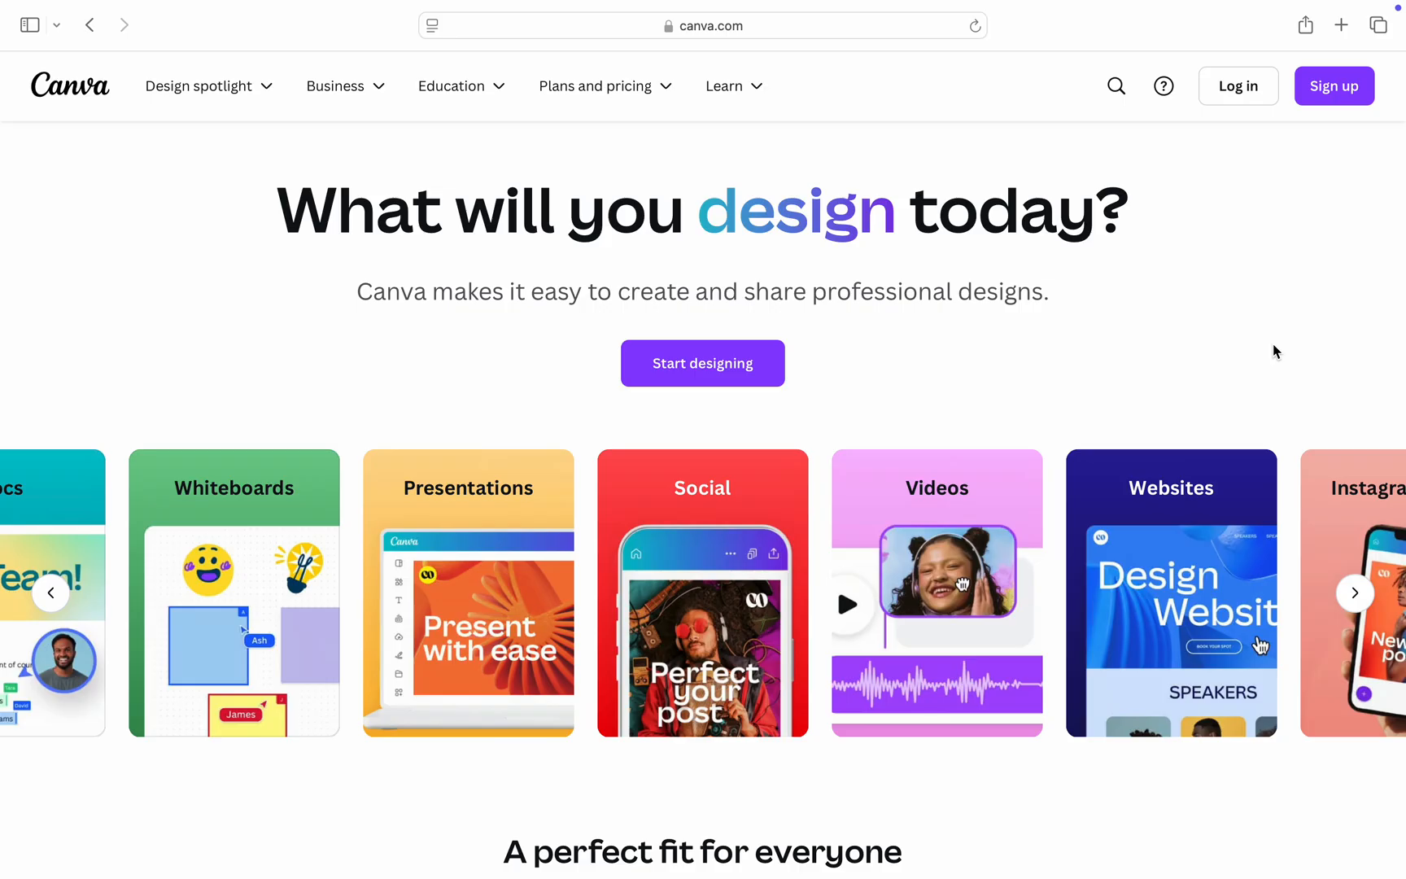
mouse_move(1333, 85)
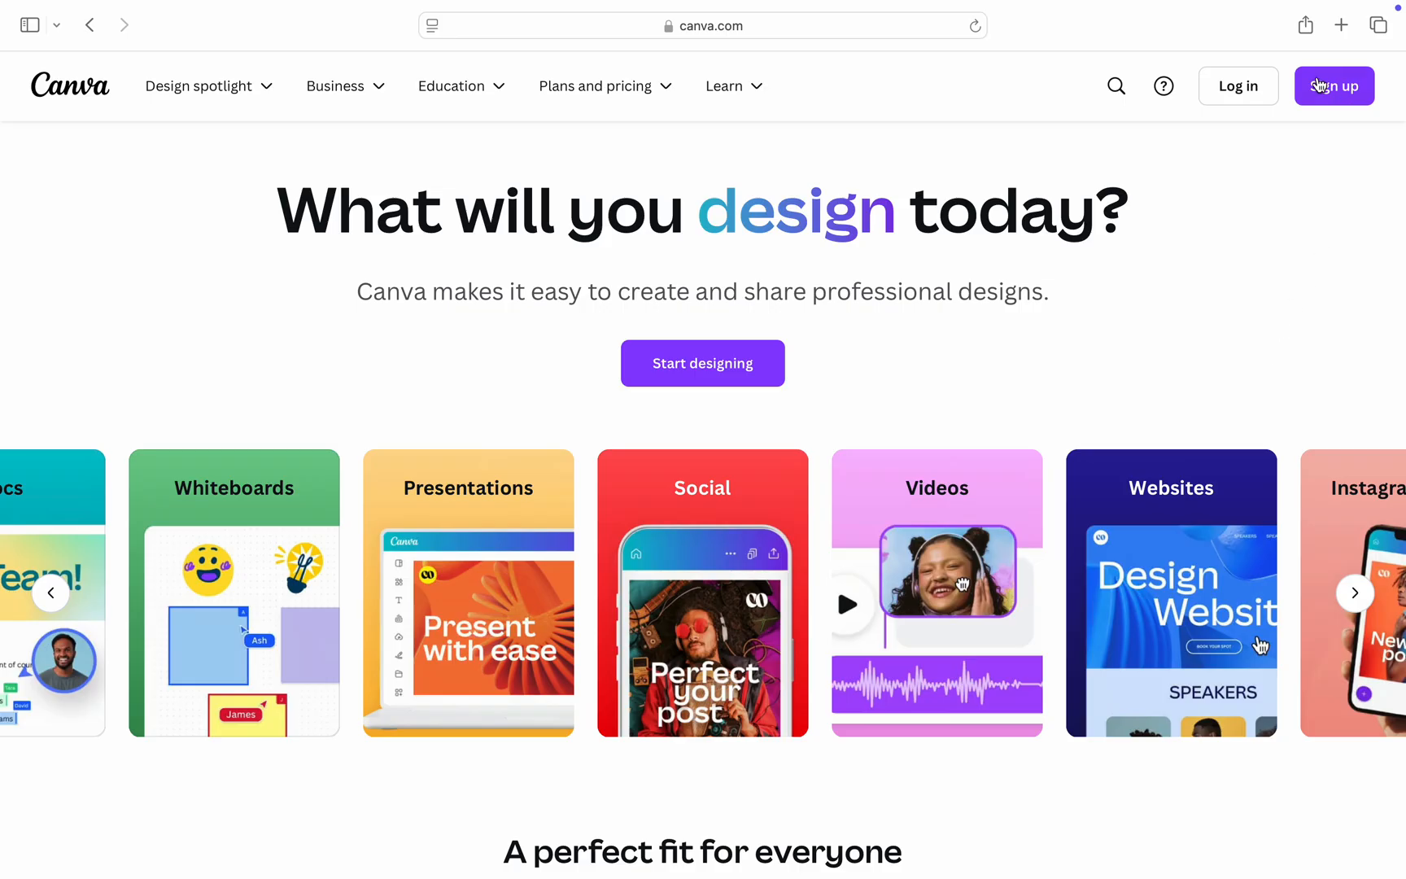
mouse_move(1237, 85)
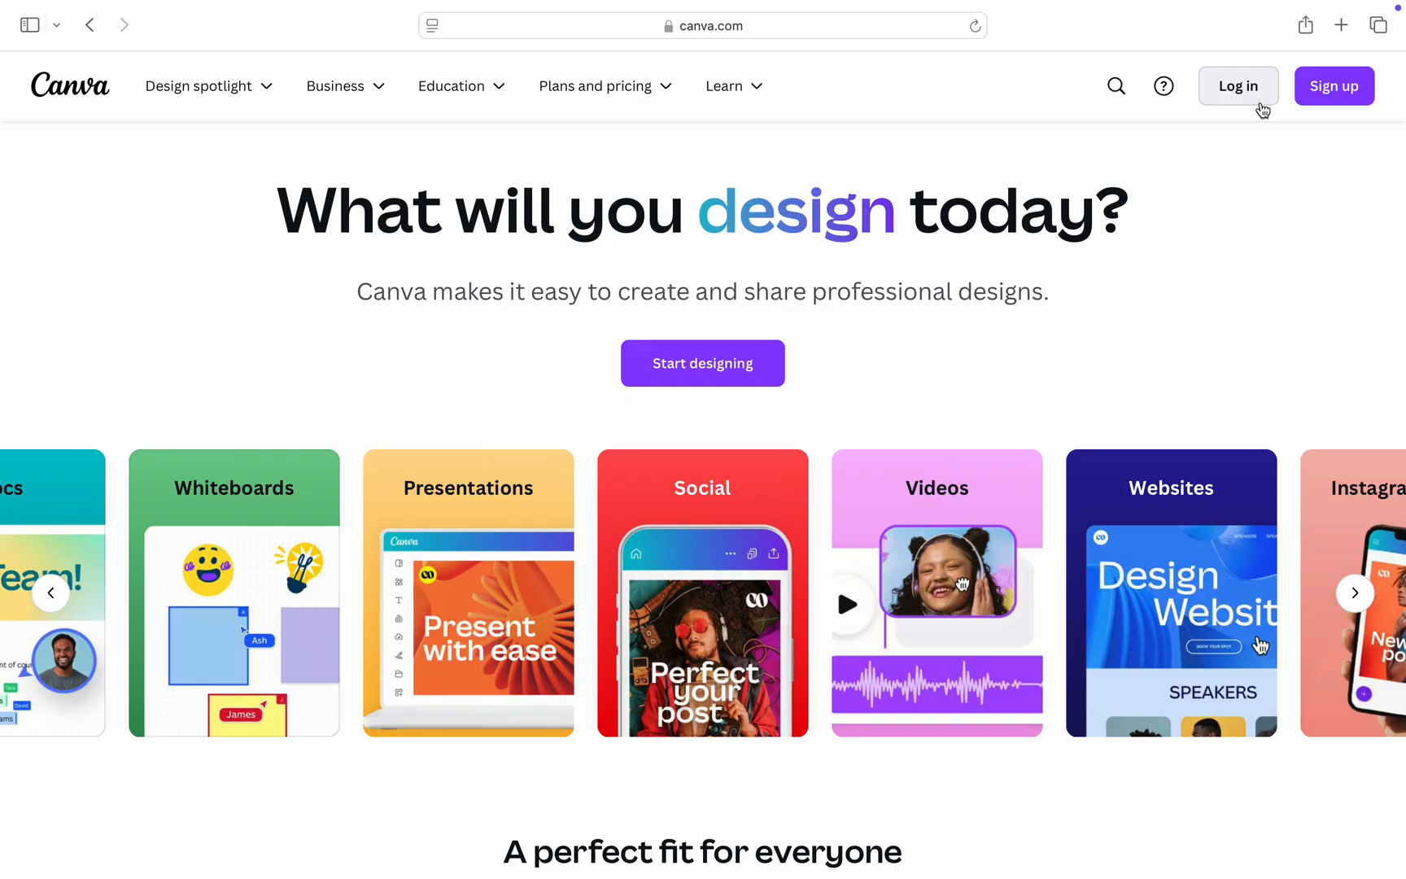
mouse_move(1240, 94)
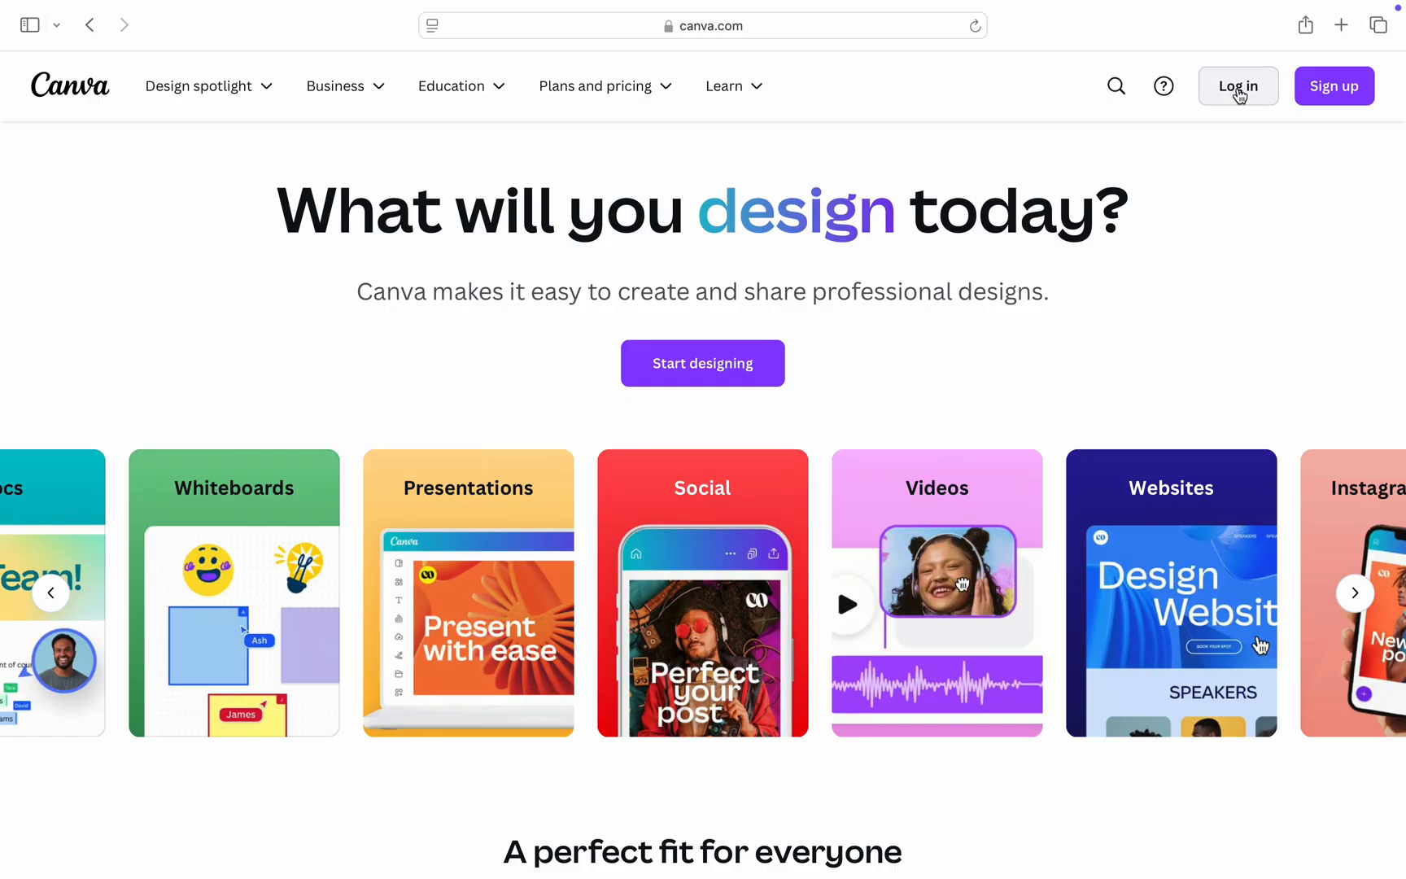
Step: Log in with another account via email, filling in the saved account email suggestion
click(1238, 86)
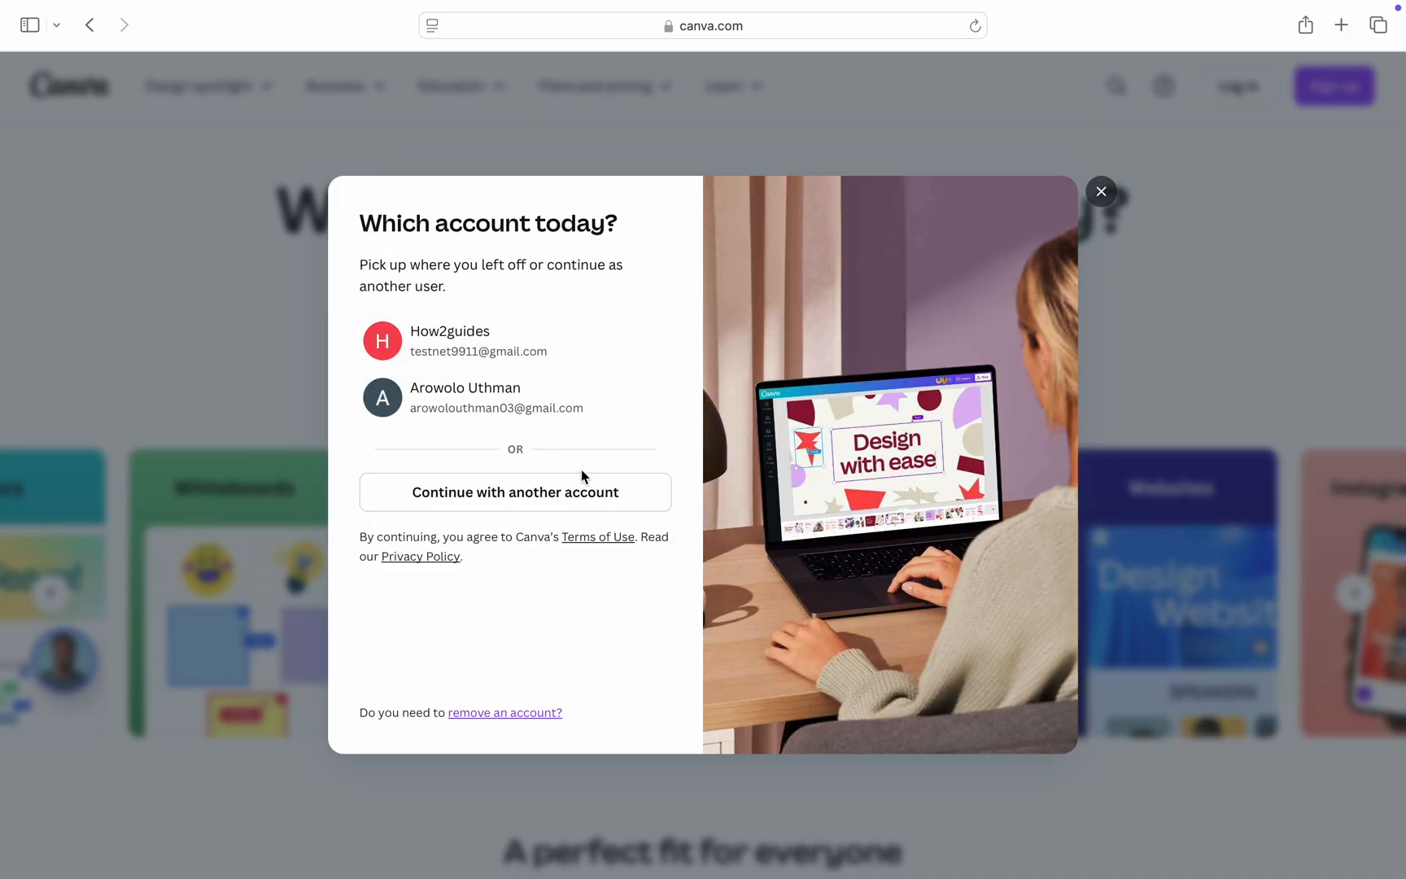
click(515, 491)
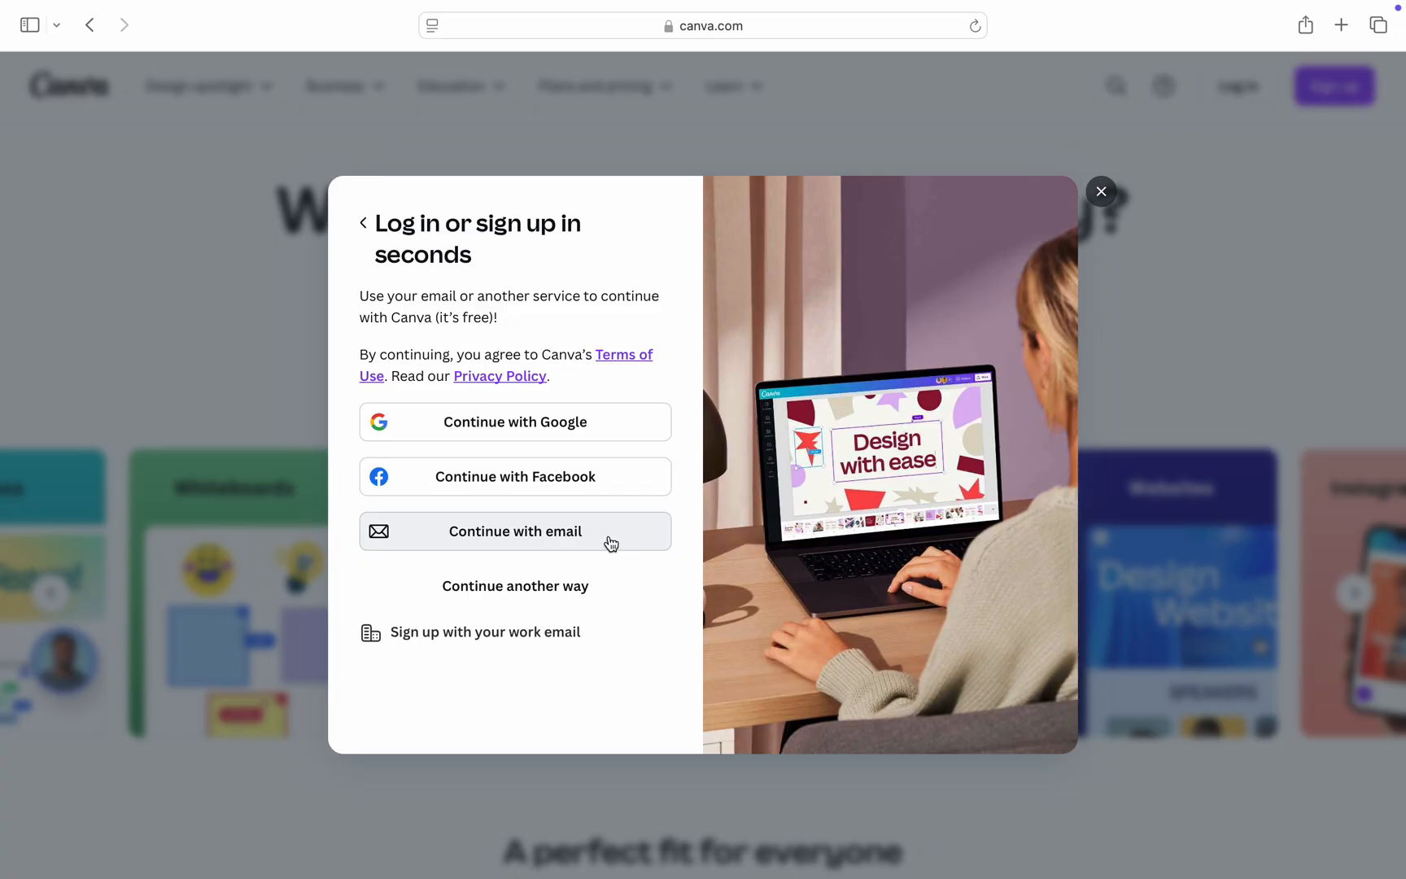
click(516, 530)
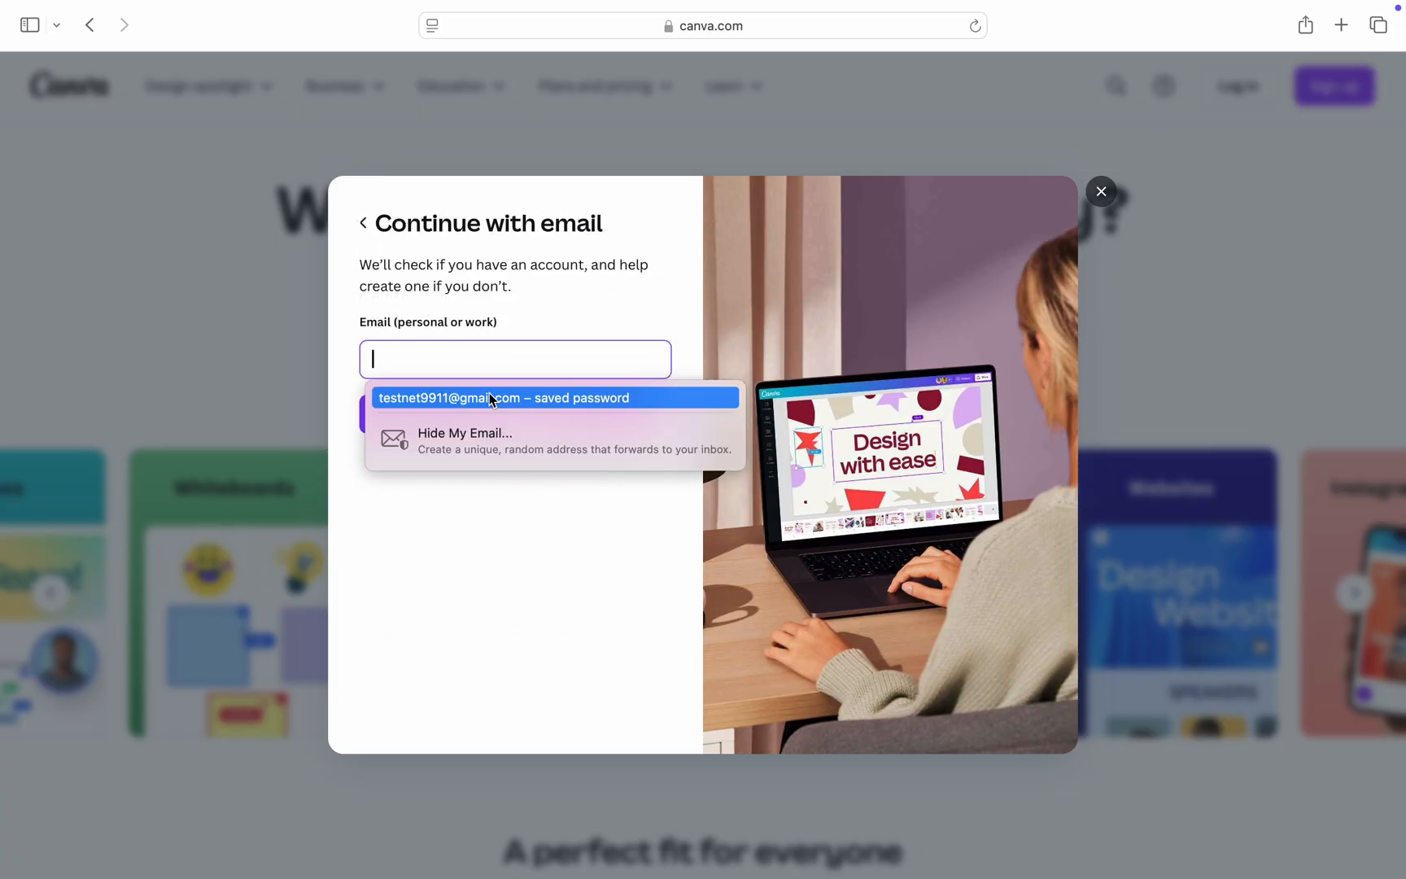
mouse_move(482, 352)
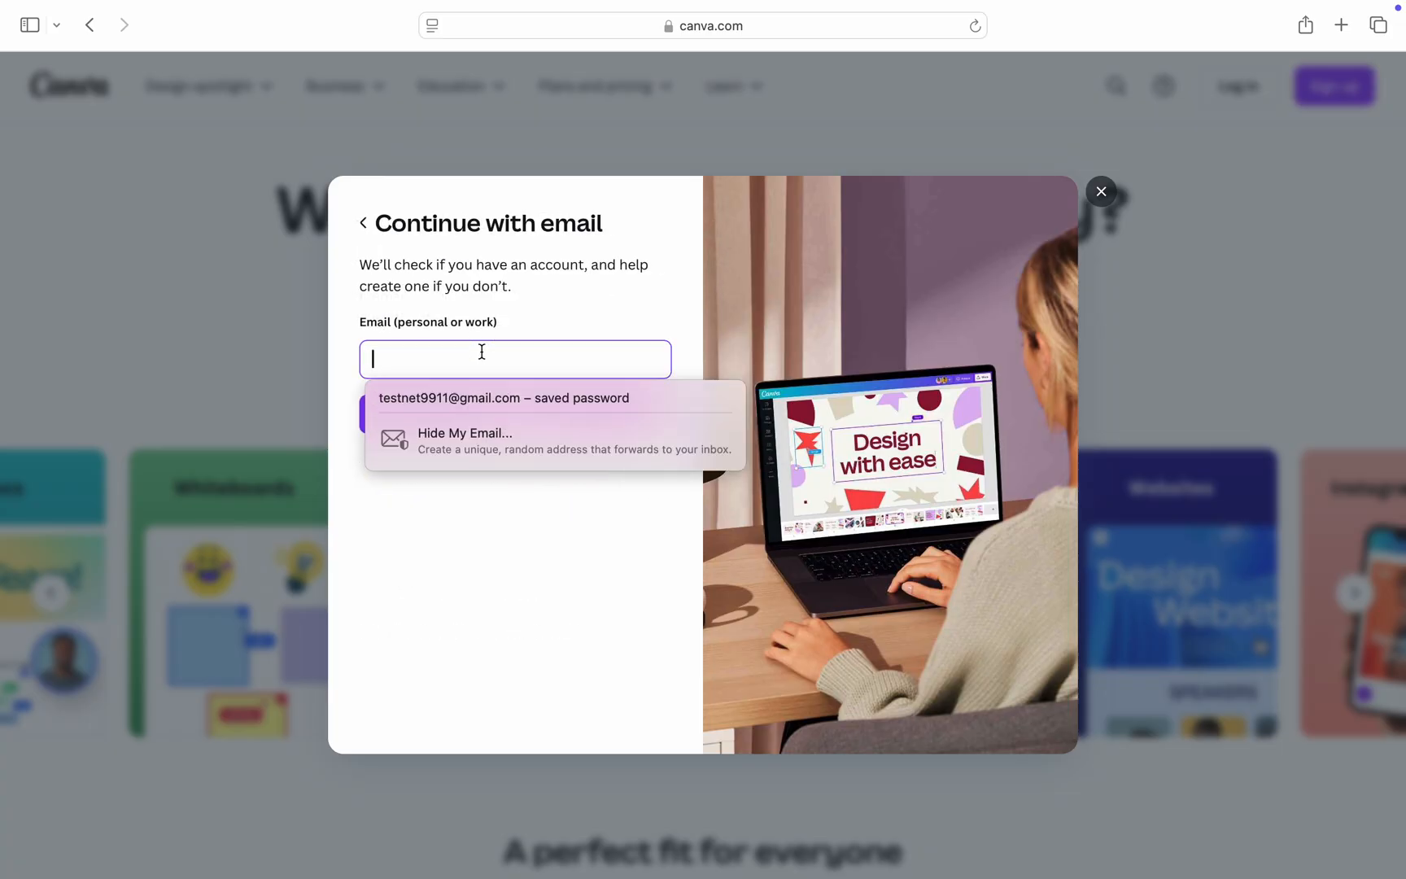
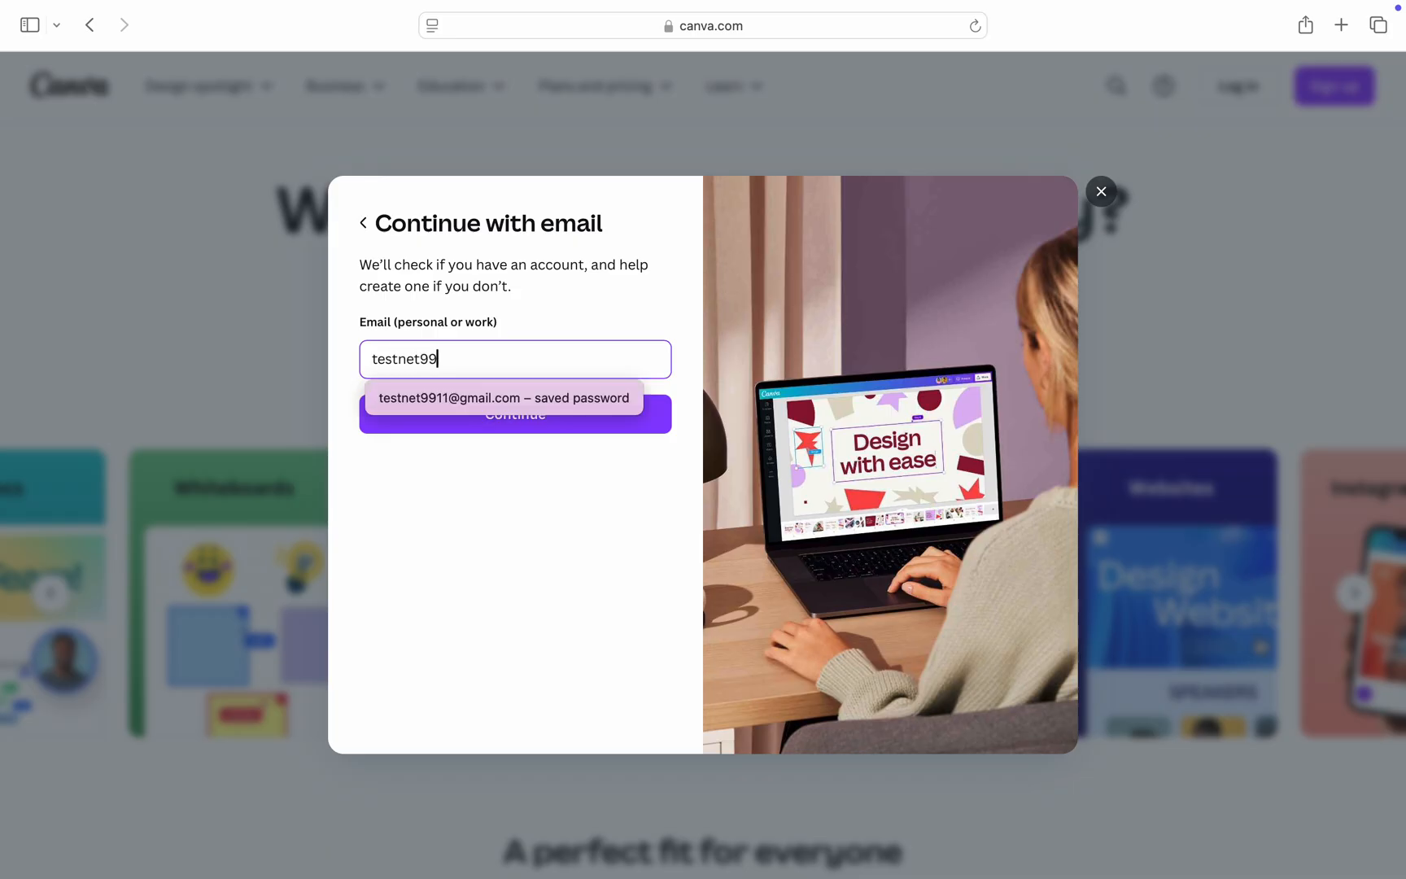
click(503, 398)
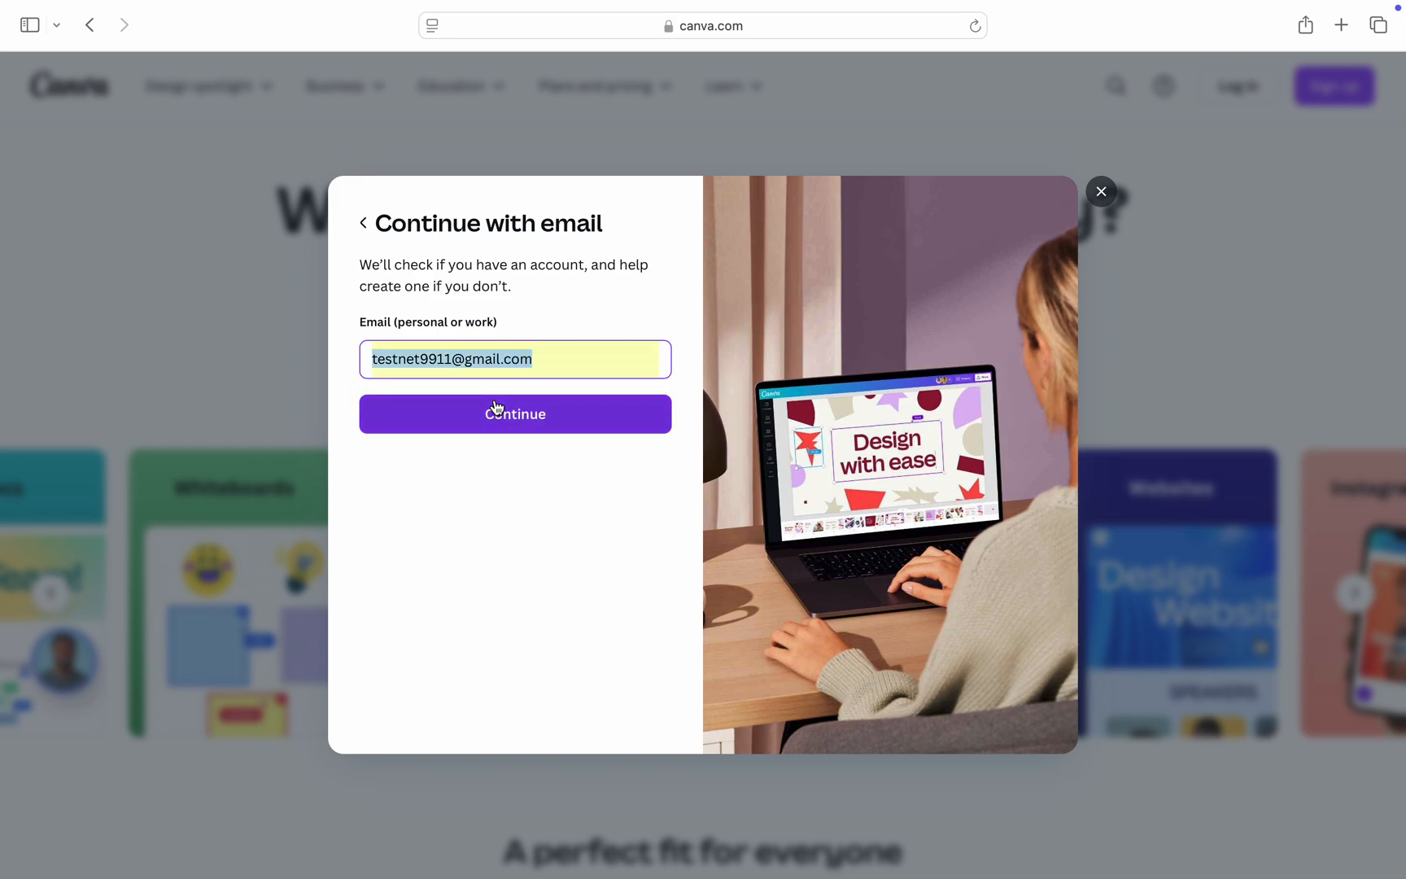
Step: Accept the entered email to reach the 'Log in to your account' password screen
click(515, 413)
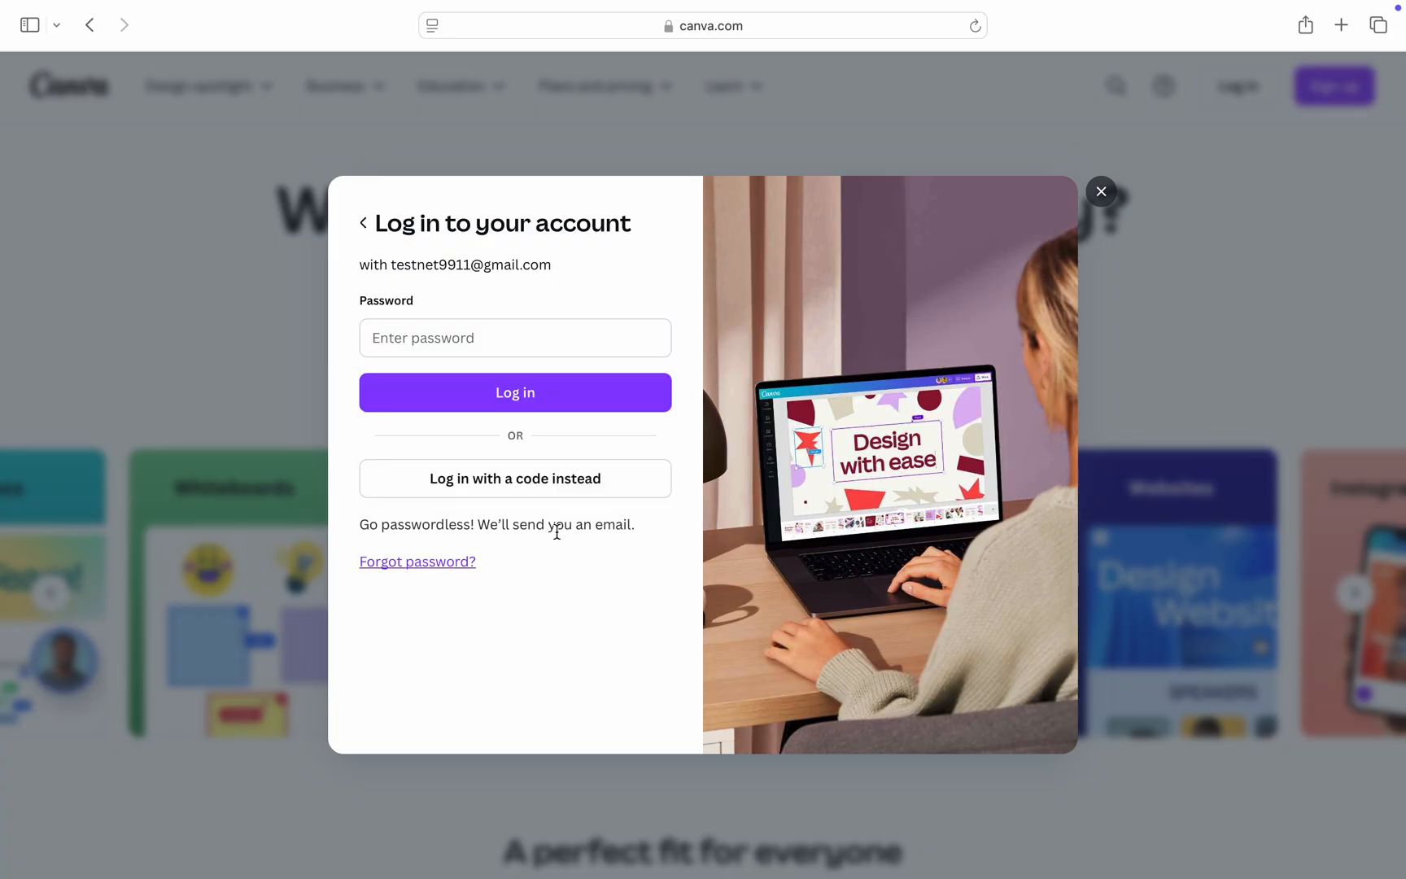
mouse_move(592, 546)
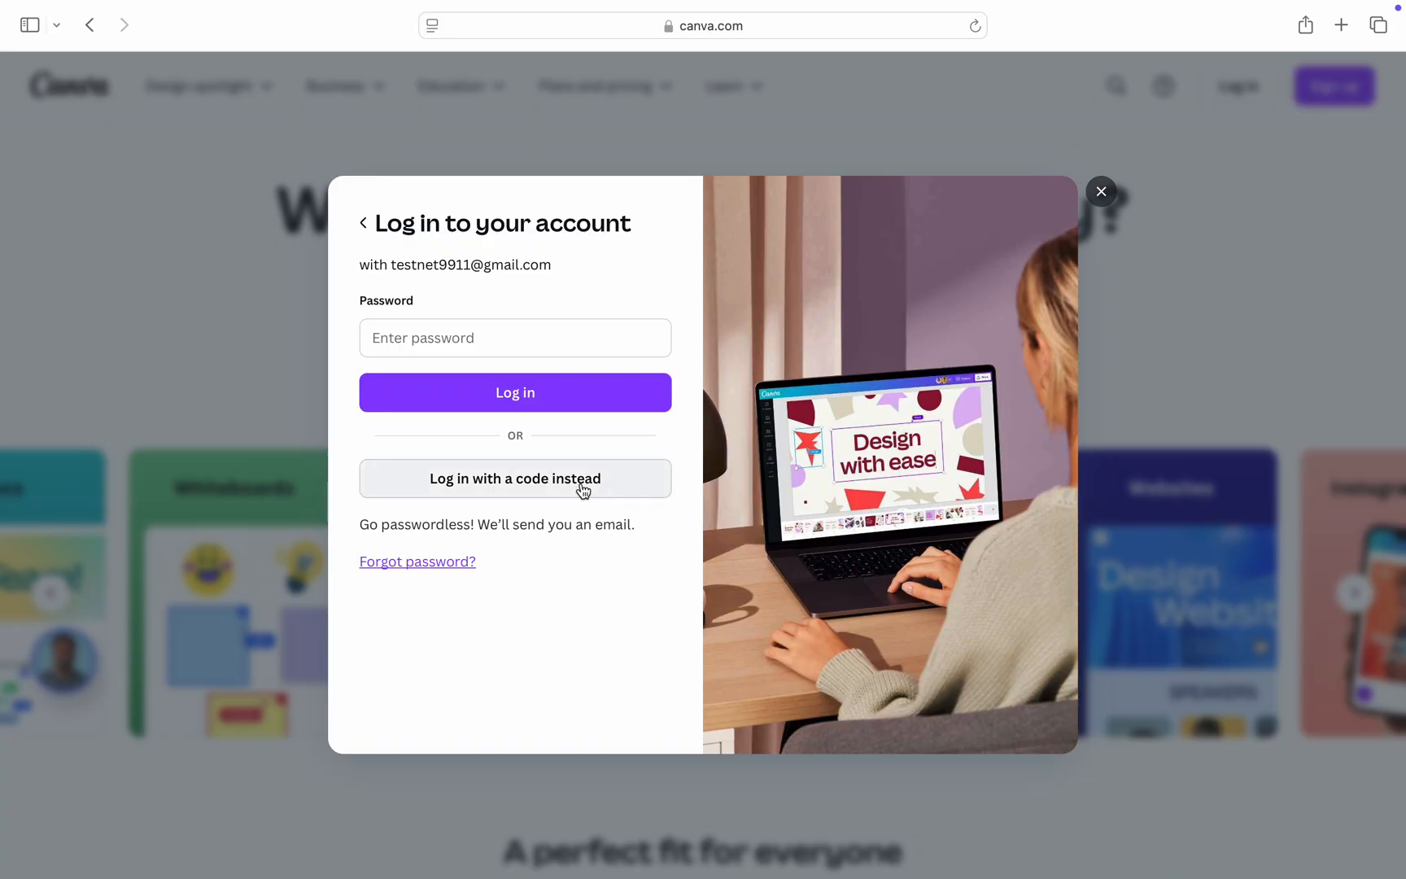
mouse_move(533, 546)
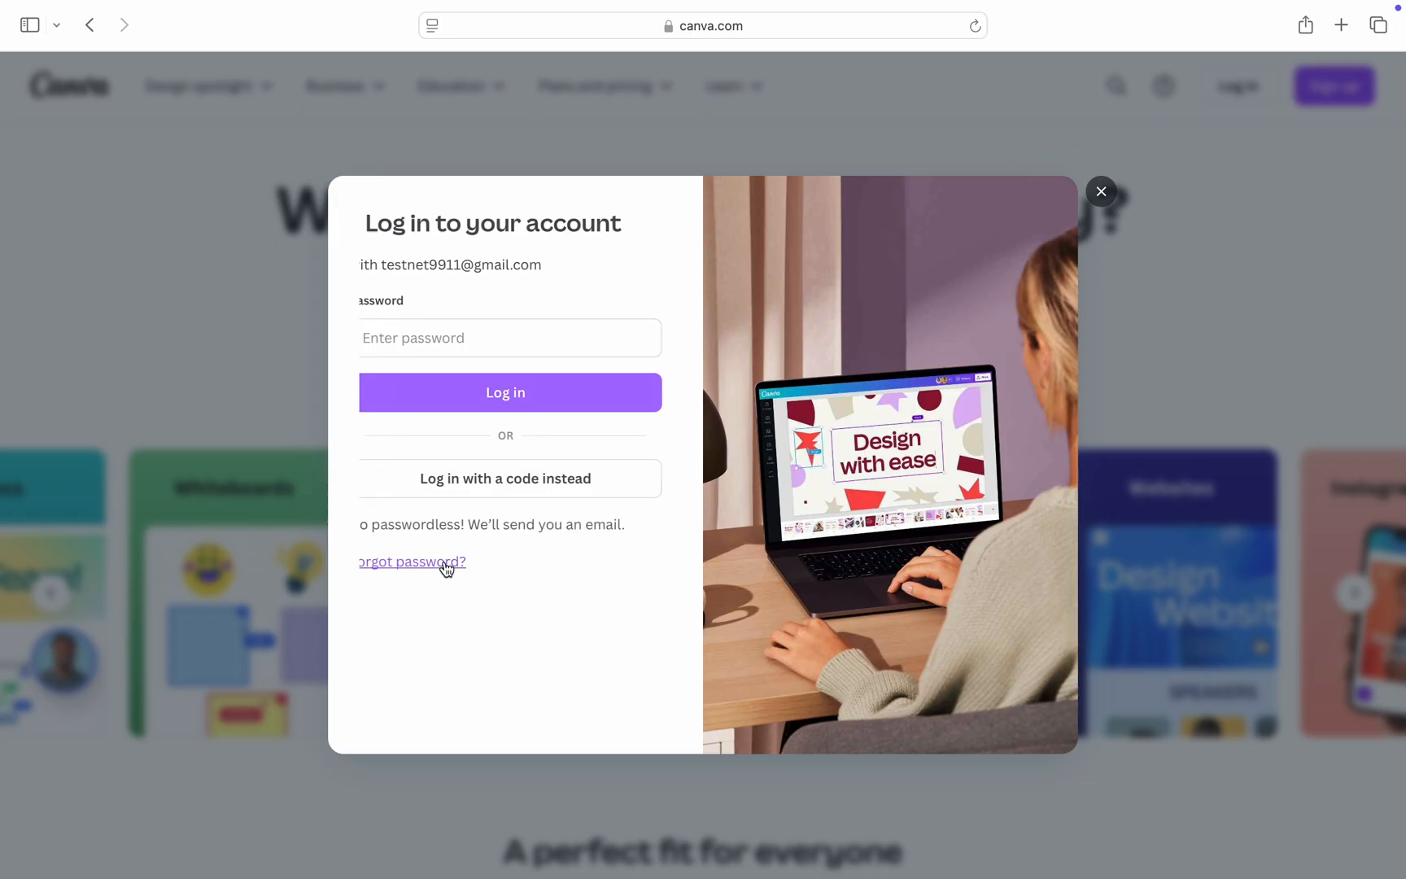
Step: Choose Forgot password? and send a reset code to the prefilled account email
click(413, 562)
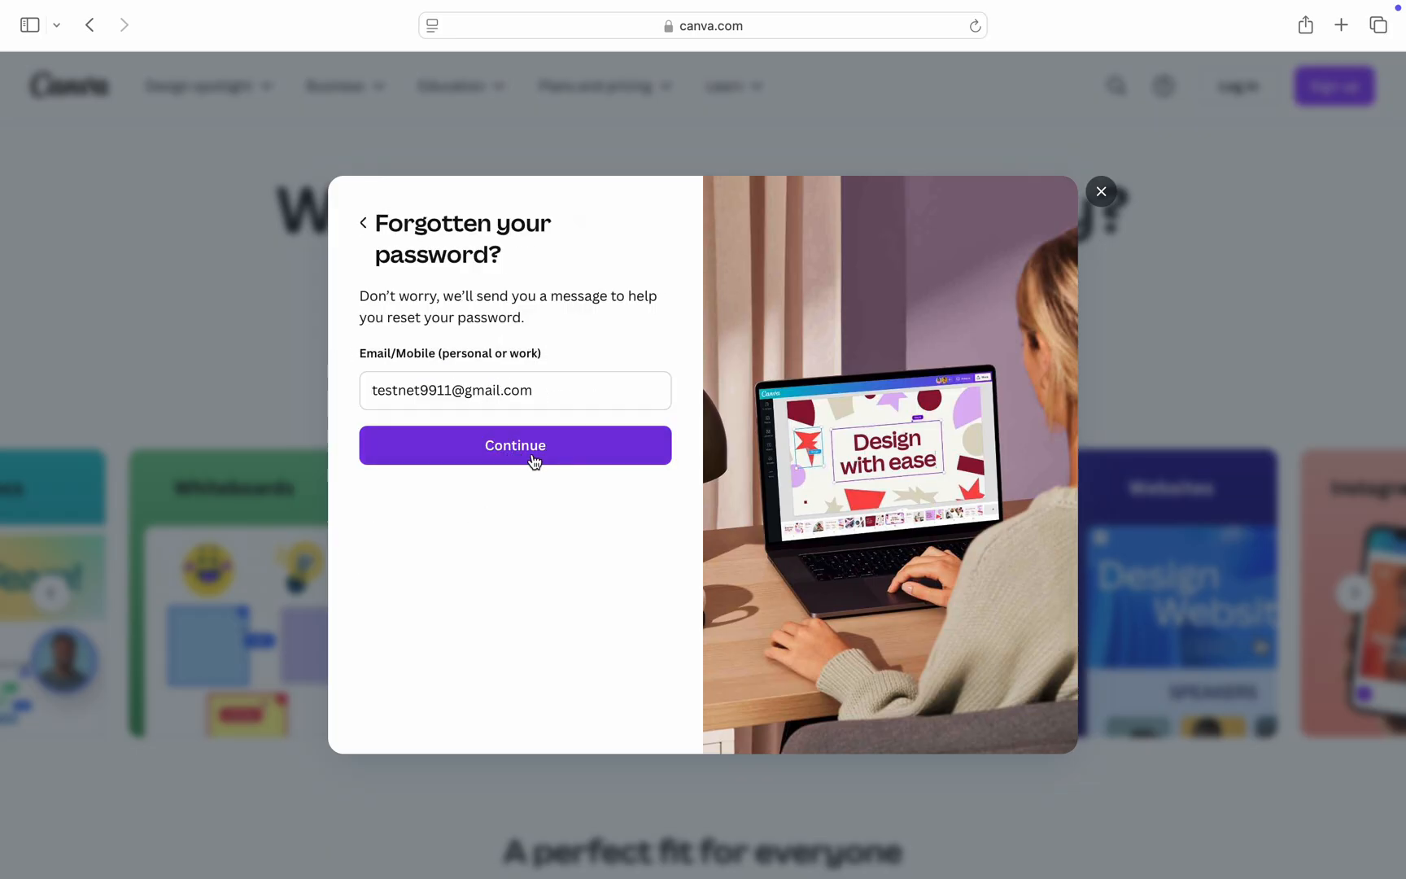
click(516, 446)
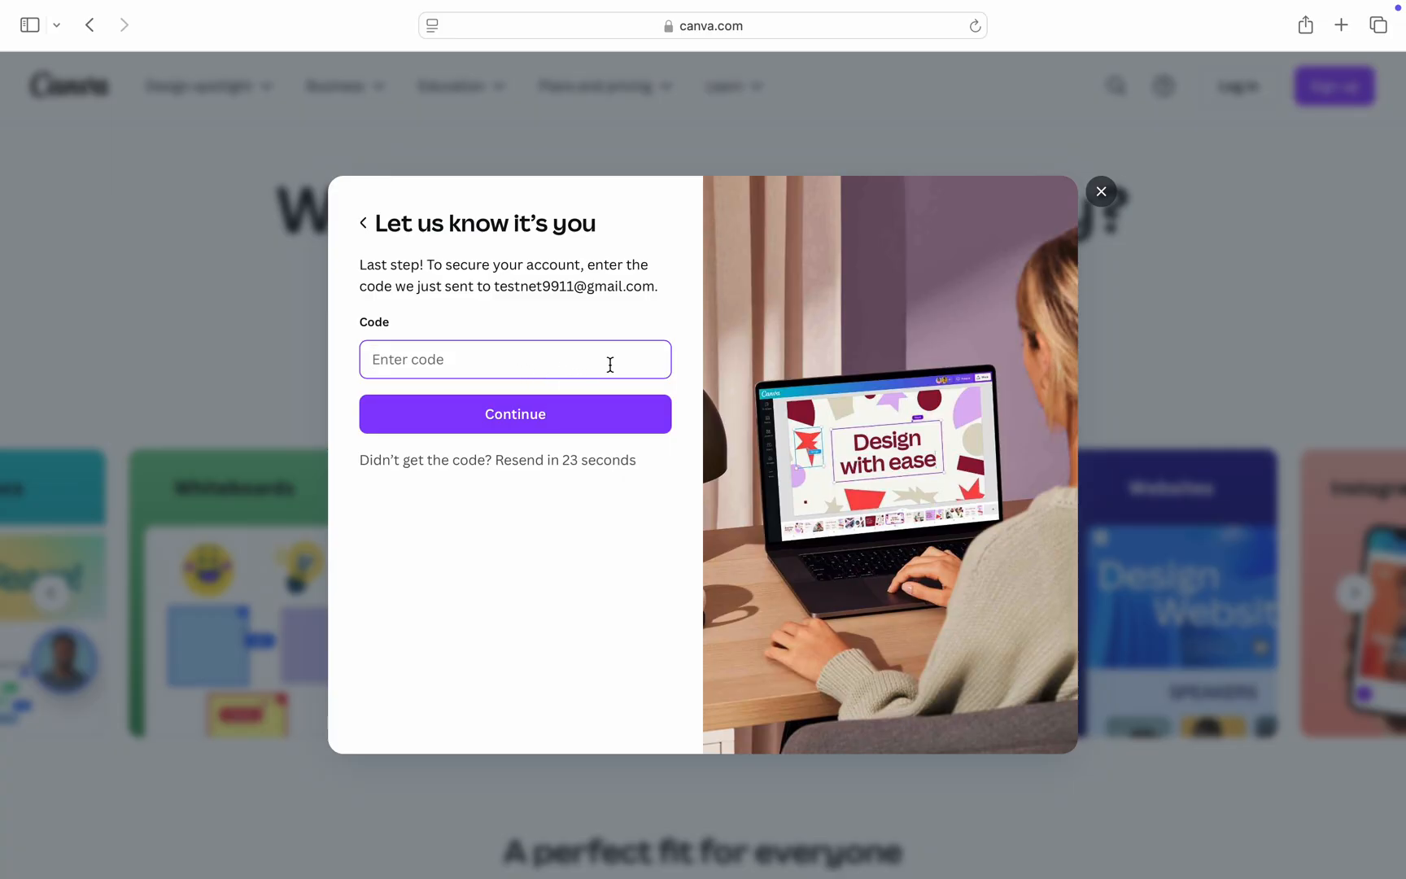
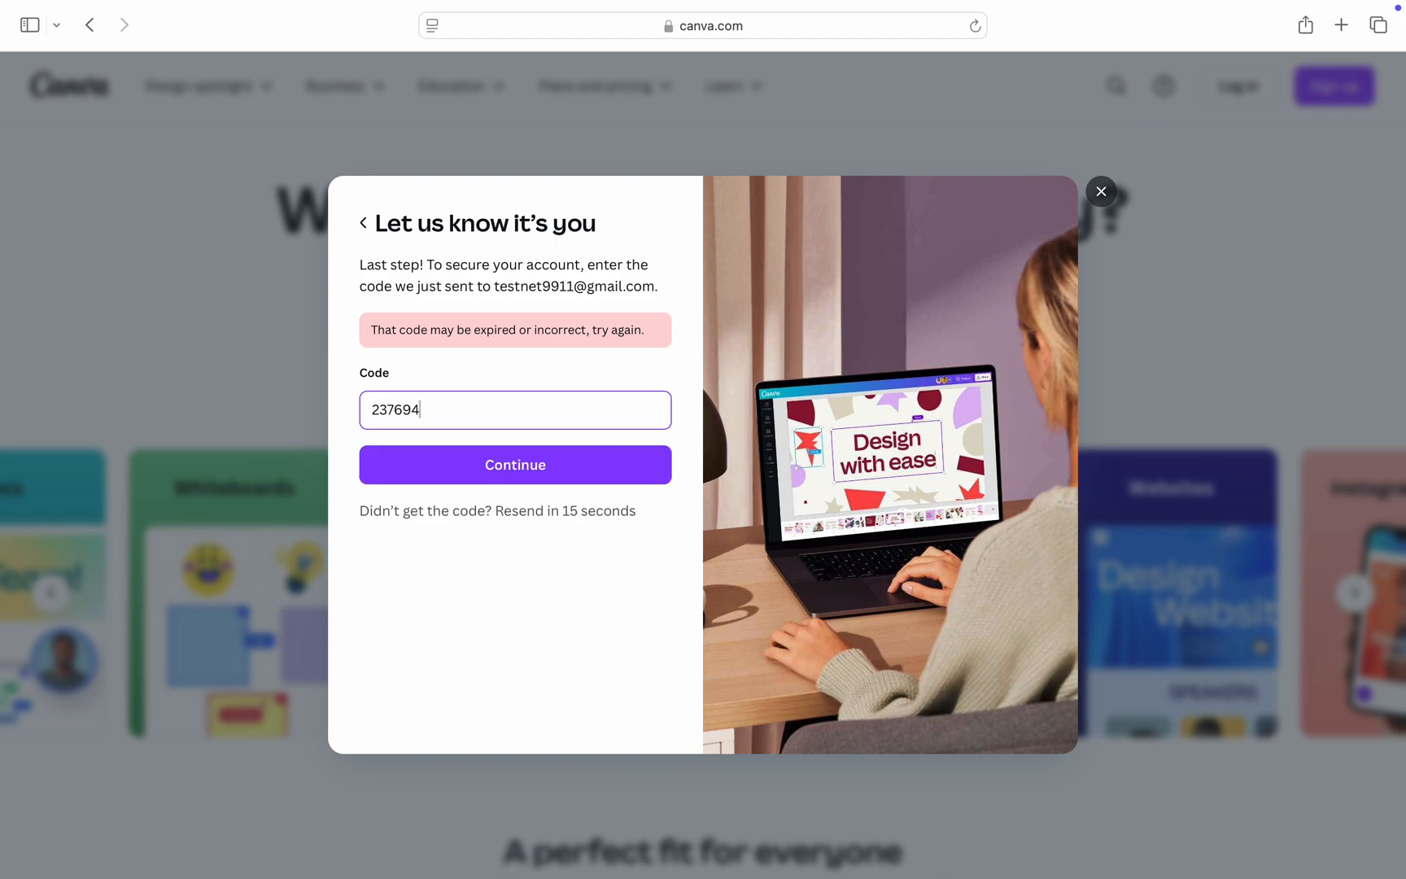
Step: Enter the six-digit emailed verification code, correcting the error, and submit it
click(515, 464)
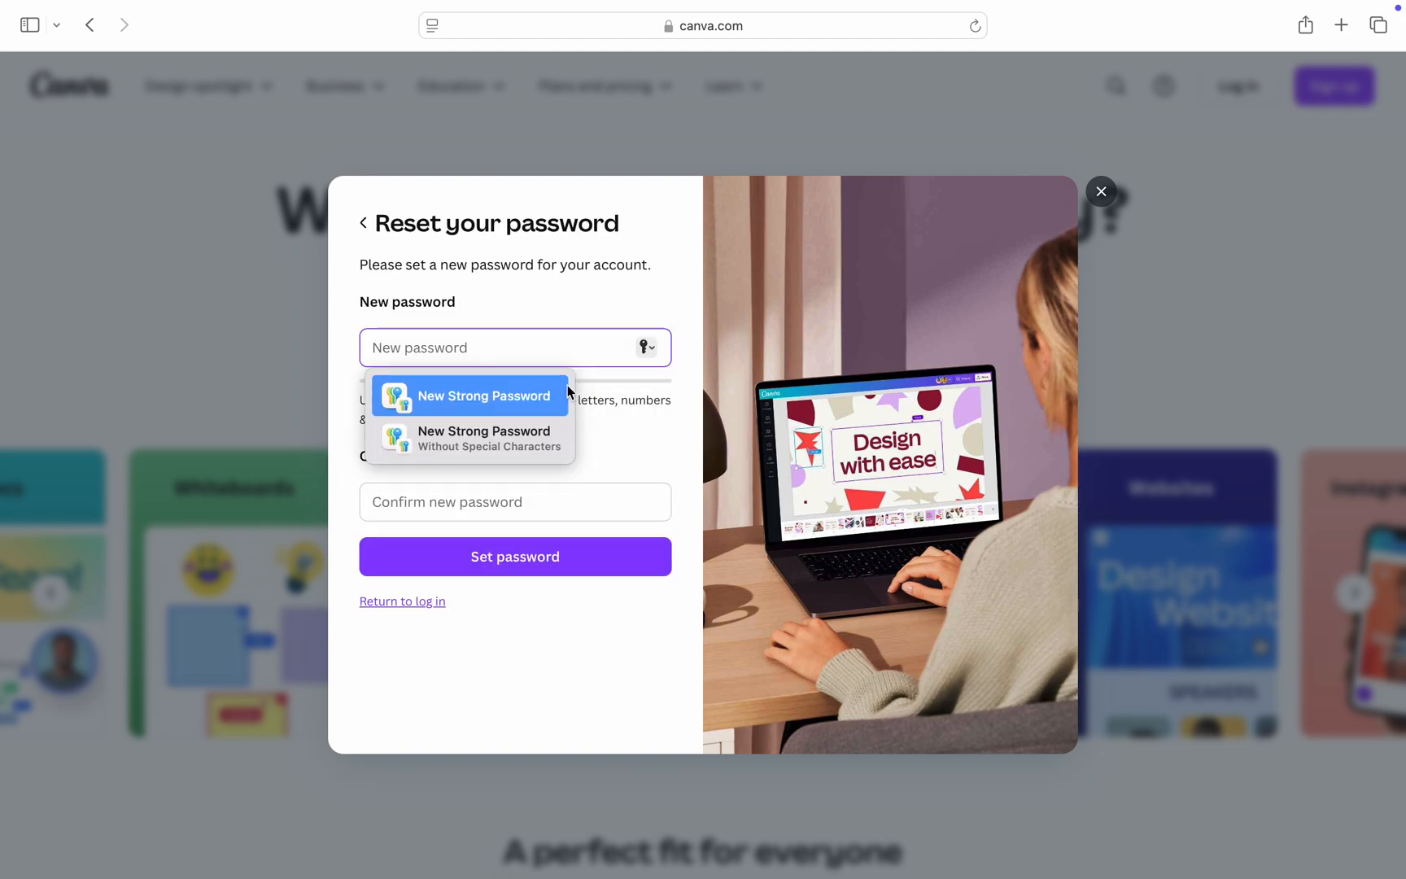
Step: Set Safari's generated strong password as the new password and decline the Keychain update
click(515, 501)
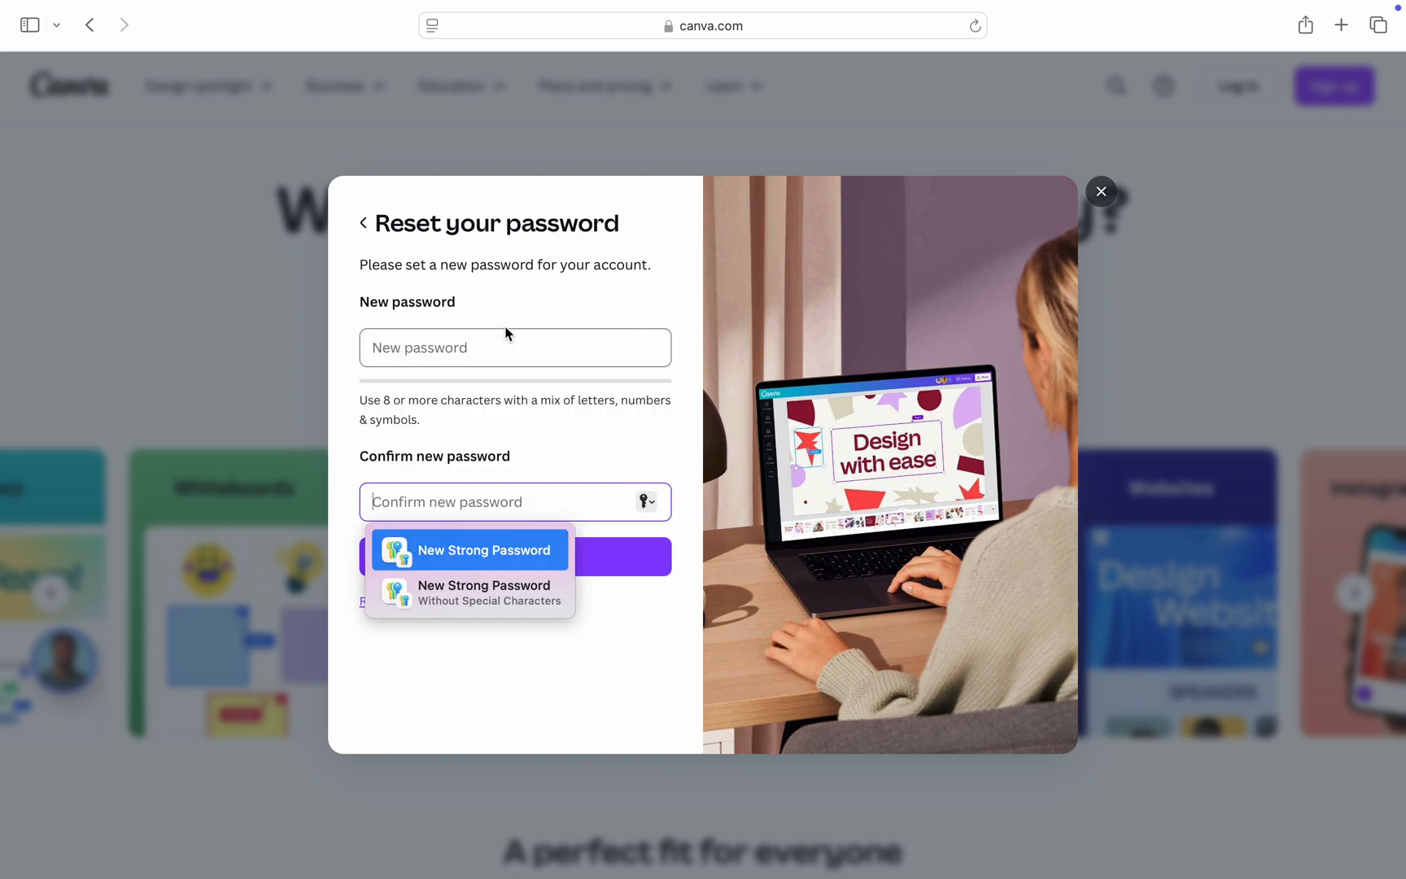
click(482, 550)
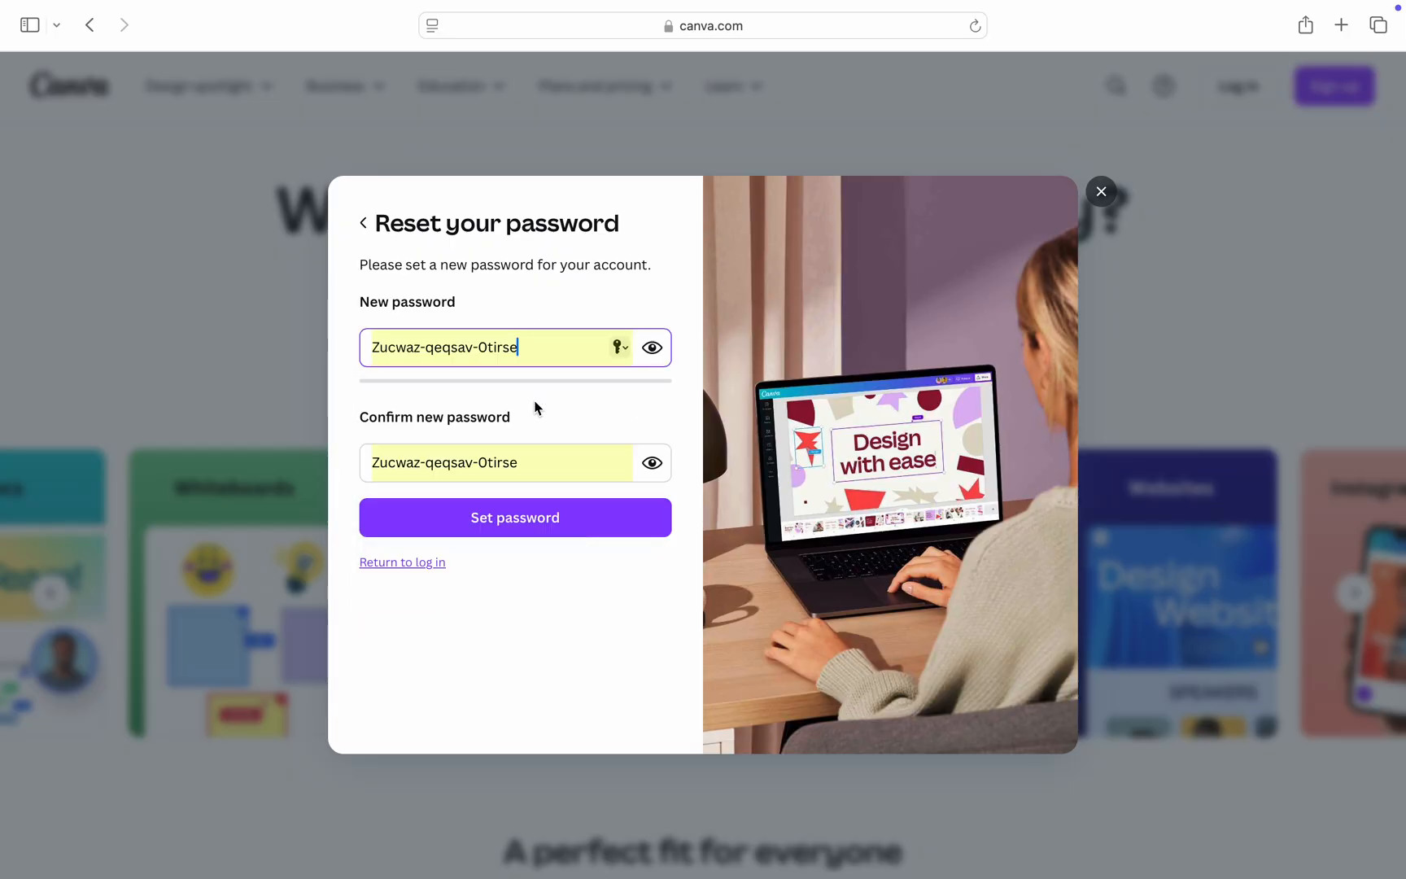
click(652, 347)
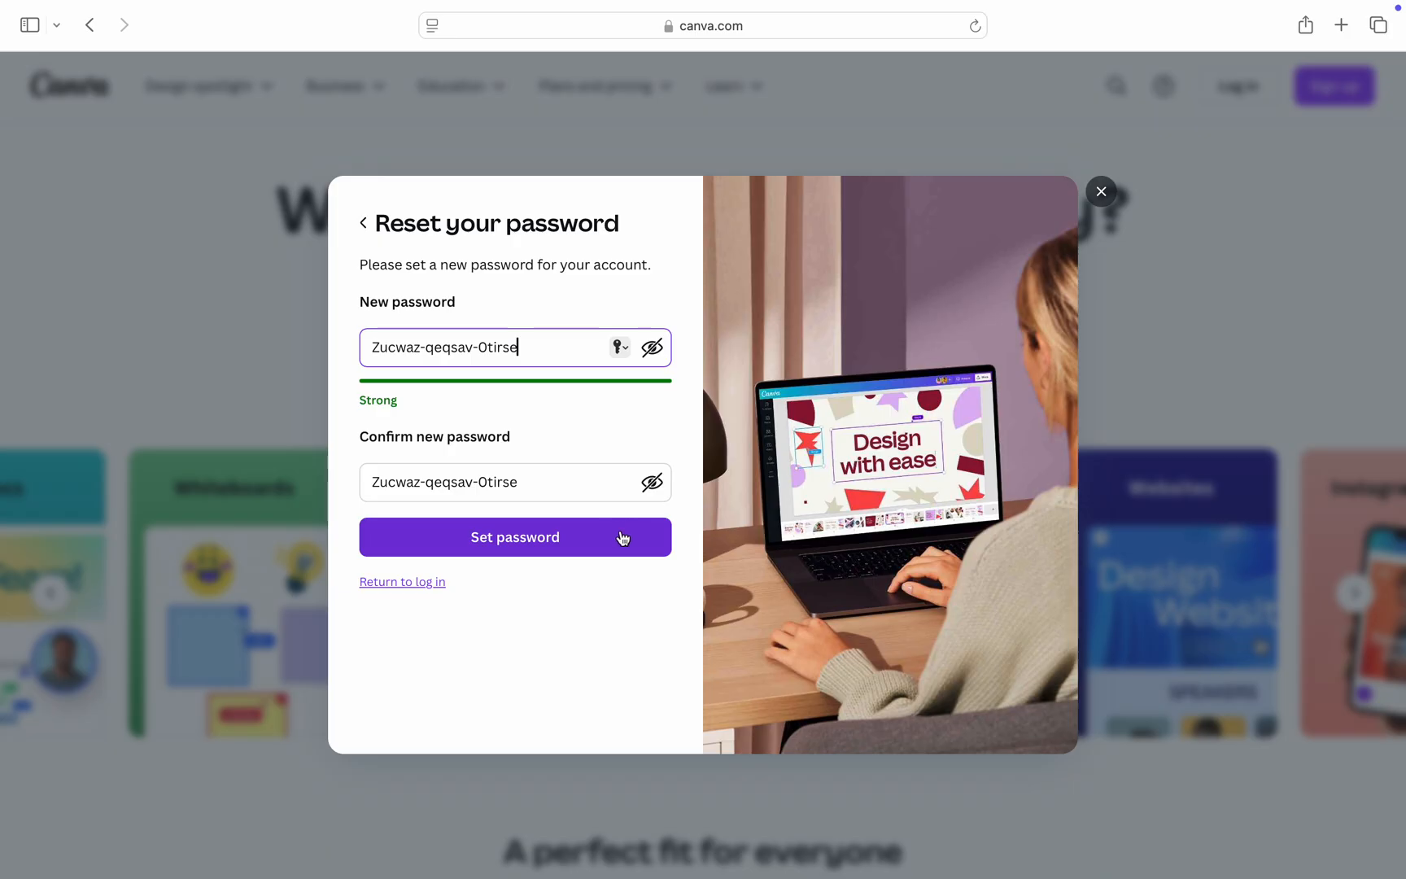
click(515, 536)
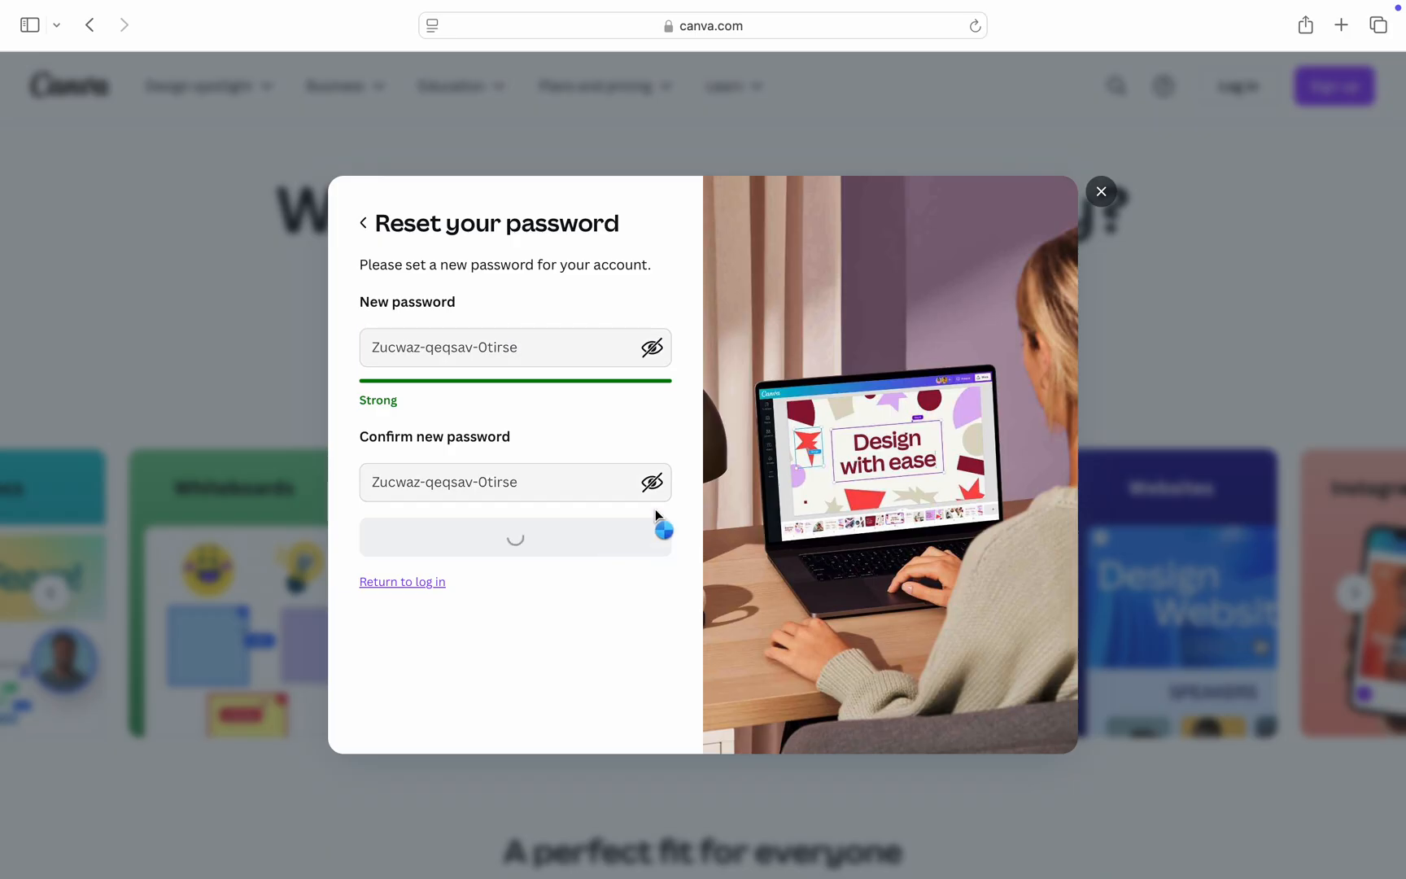
mouse_move(682, 481)
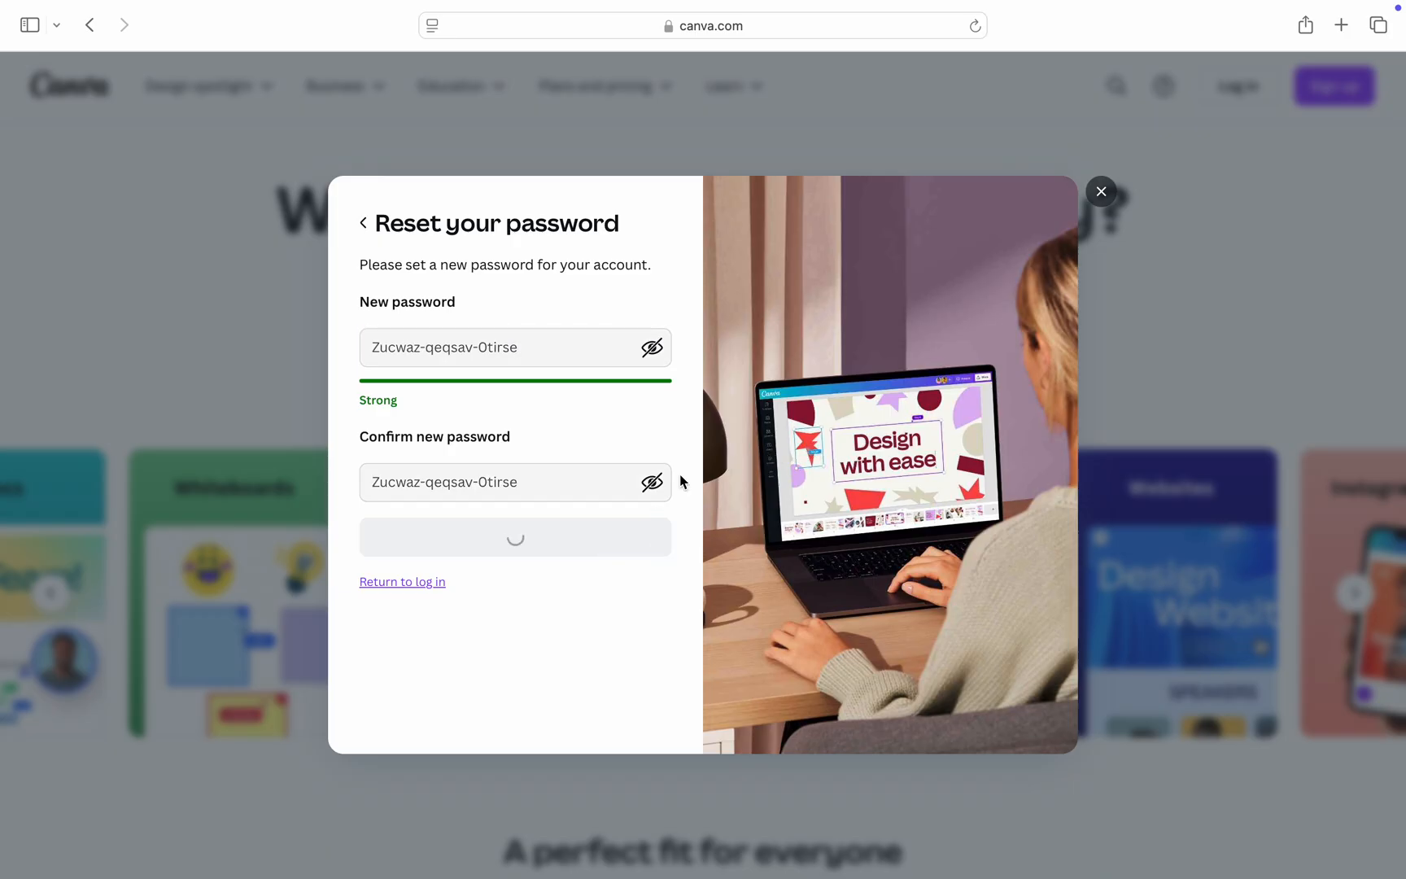
click(515, 536)
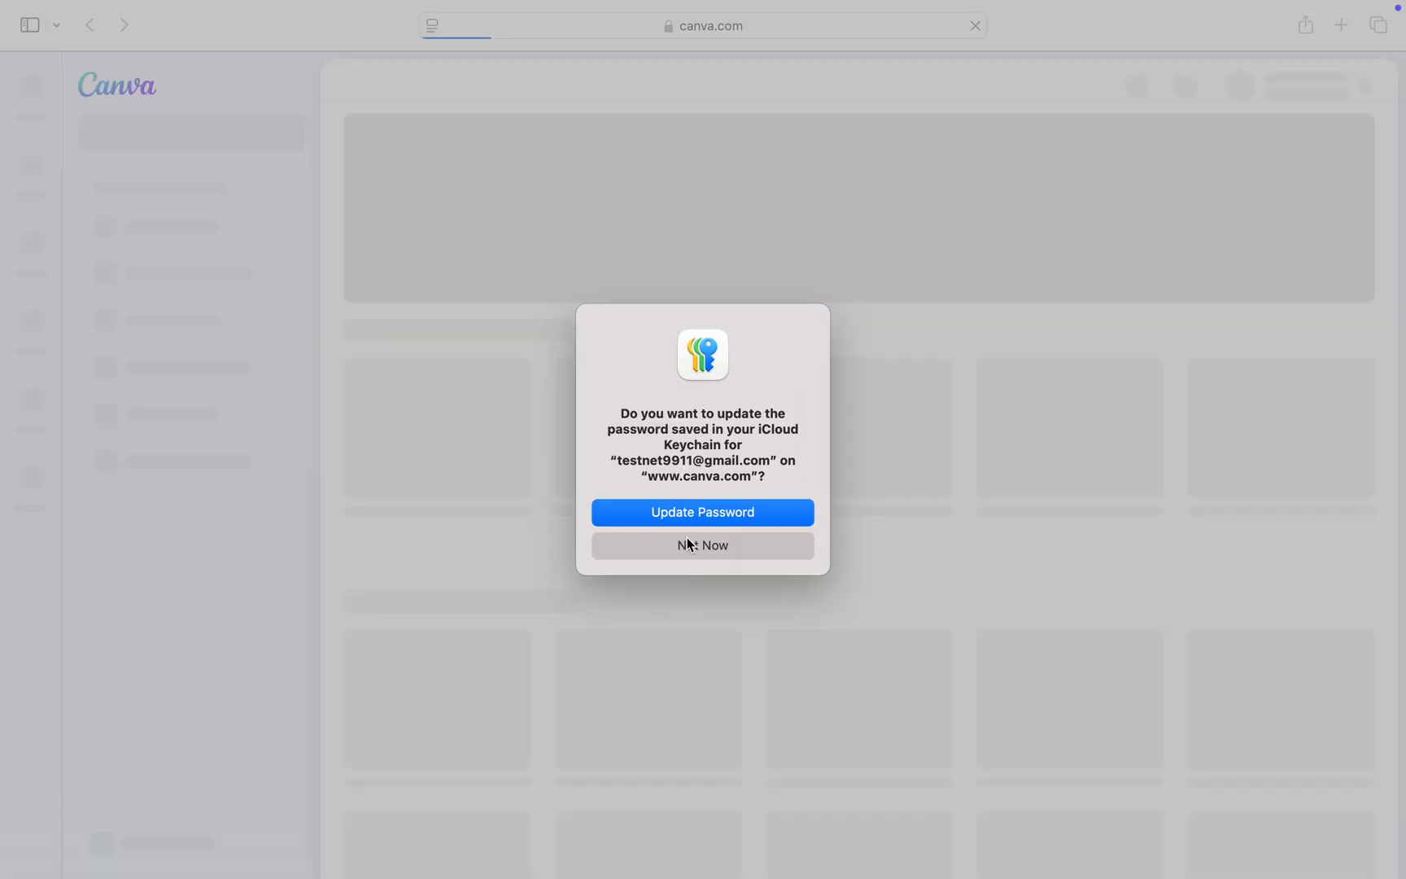
click(703, 545)
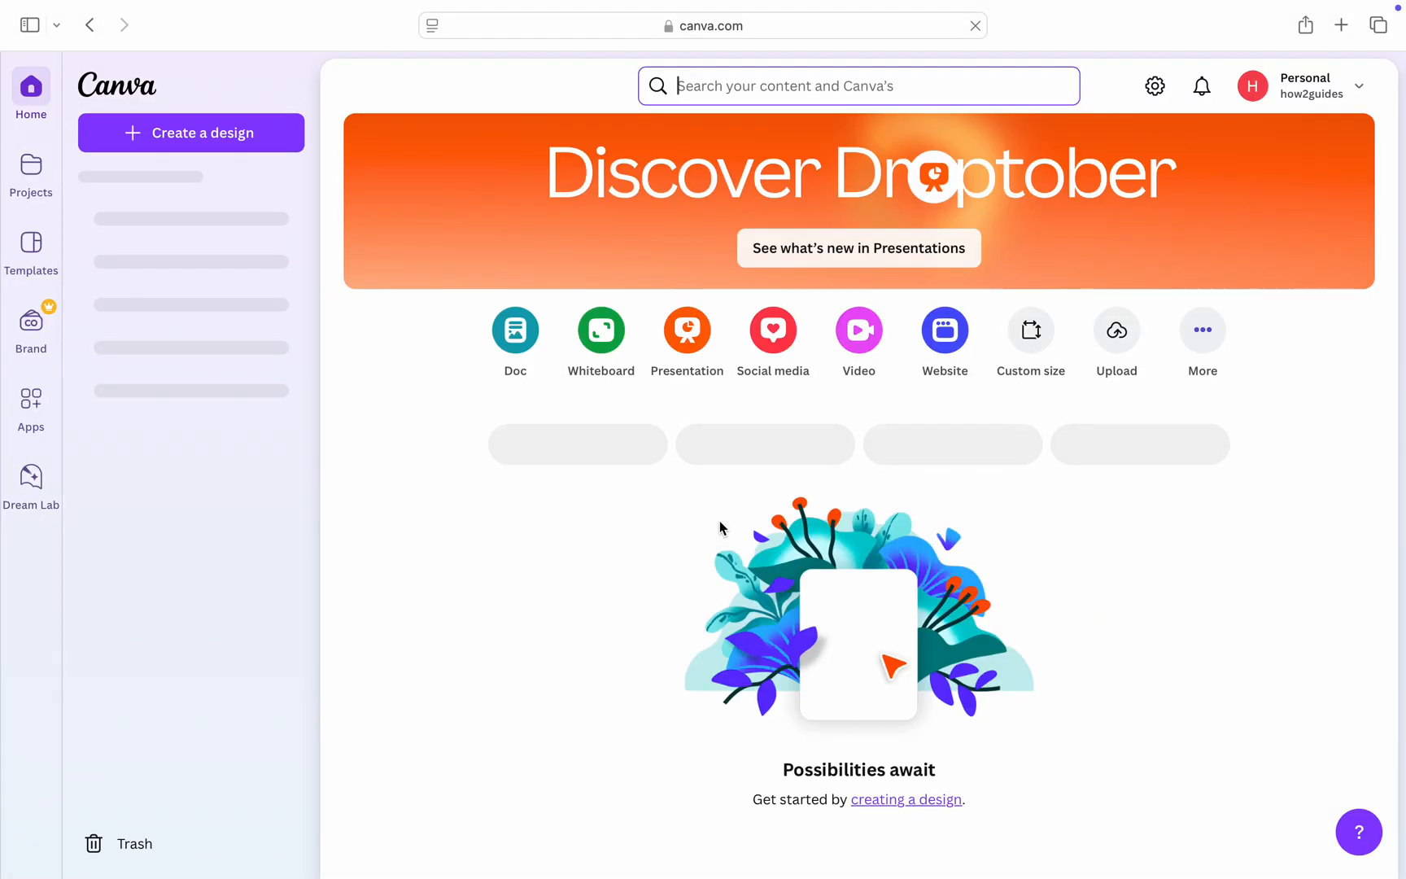